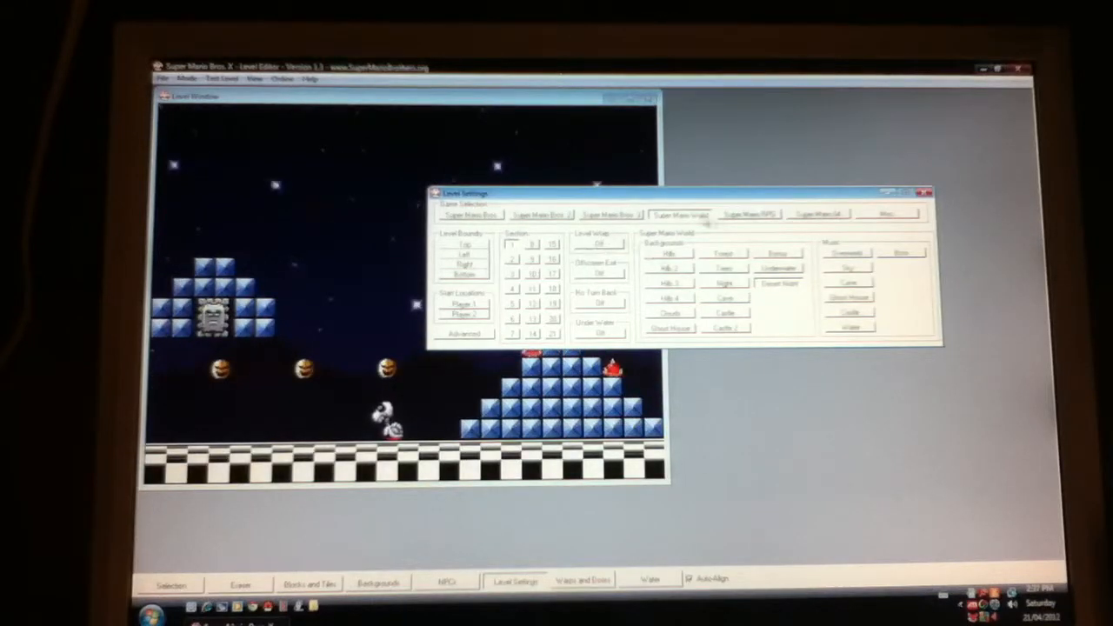
Step: Keep Downloads open and expand Computer to list drives C:, D: and removable disks
{"action": "left_click", "coordinate": [726, 328]}
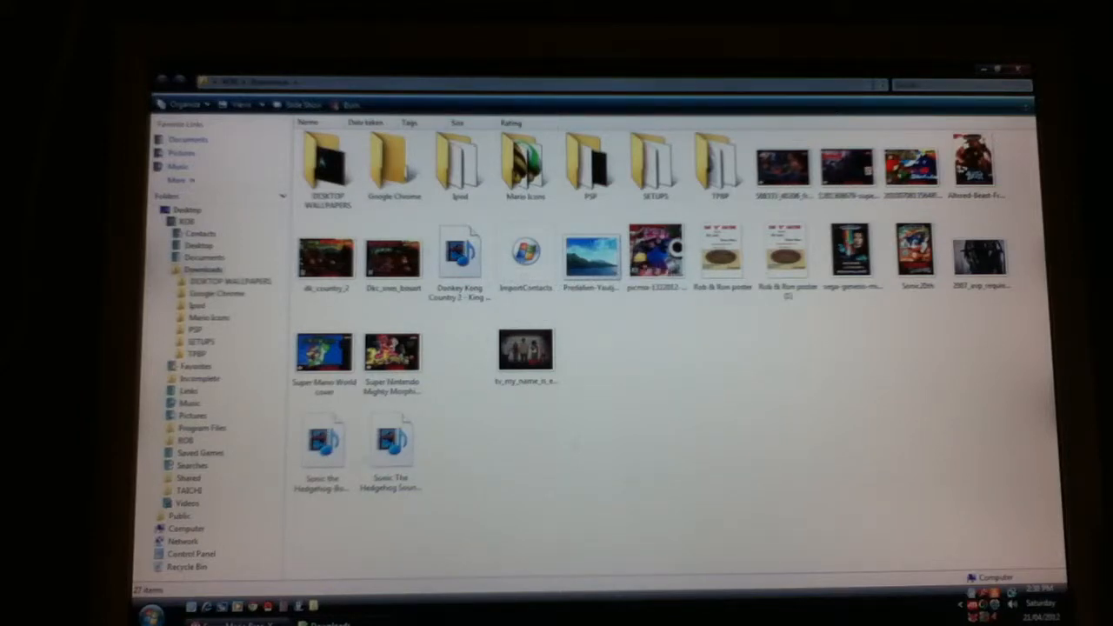
{"action": "left_click", "coordinate": [323, 443]}
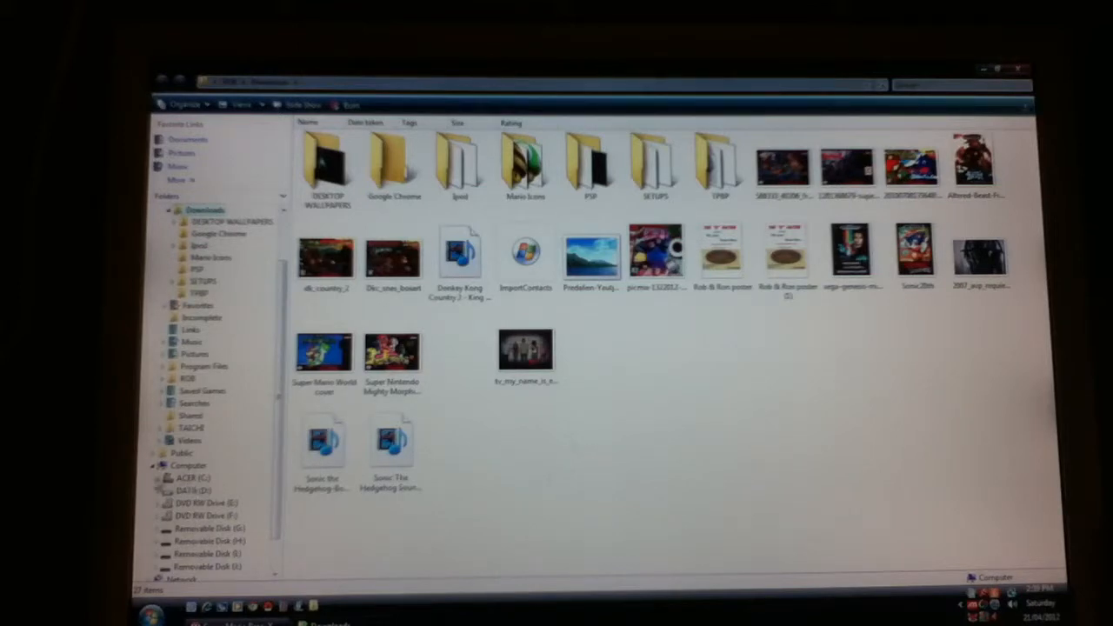
Step: Open the music folder in C: Downloads and select the New Super Mario Bros. Wii - Castle MP3
{"action": "left_click", "coordinate": [162, 378]}
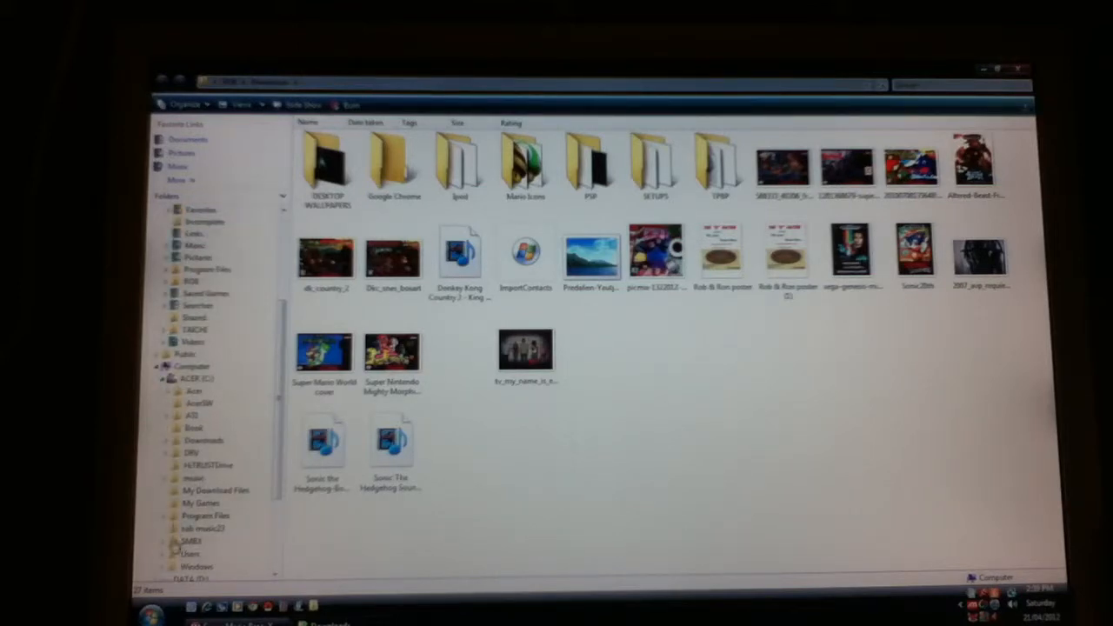
{"action": "left_click", "coordinate": [161, 440]}
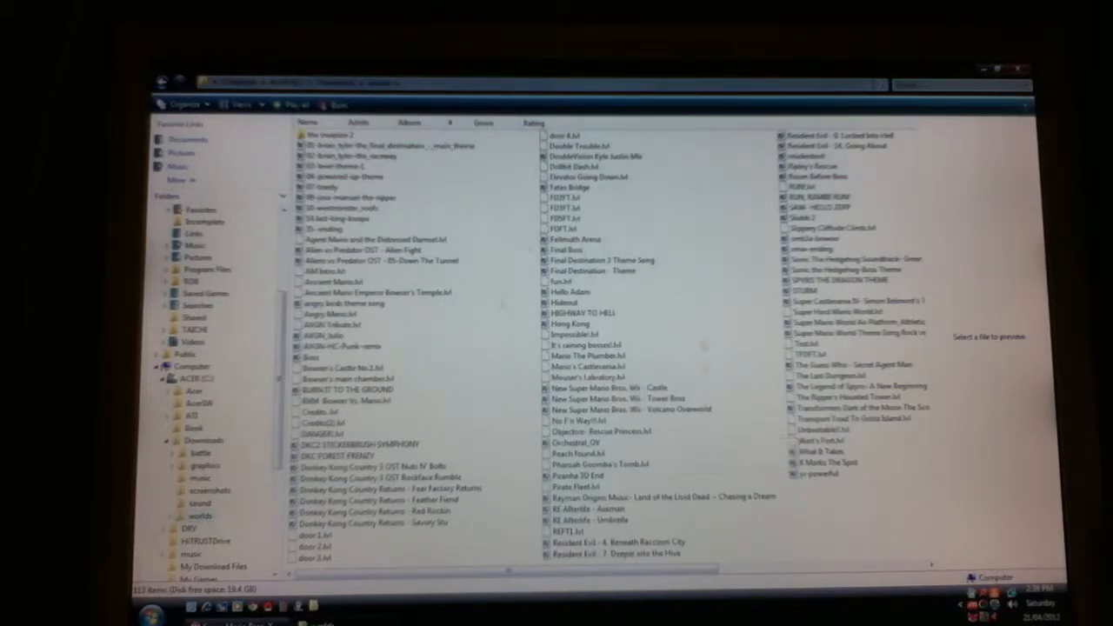
{"action": "mouse_move", "coordinate": [669, 398]}
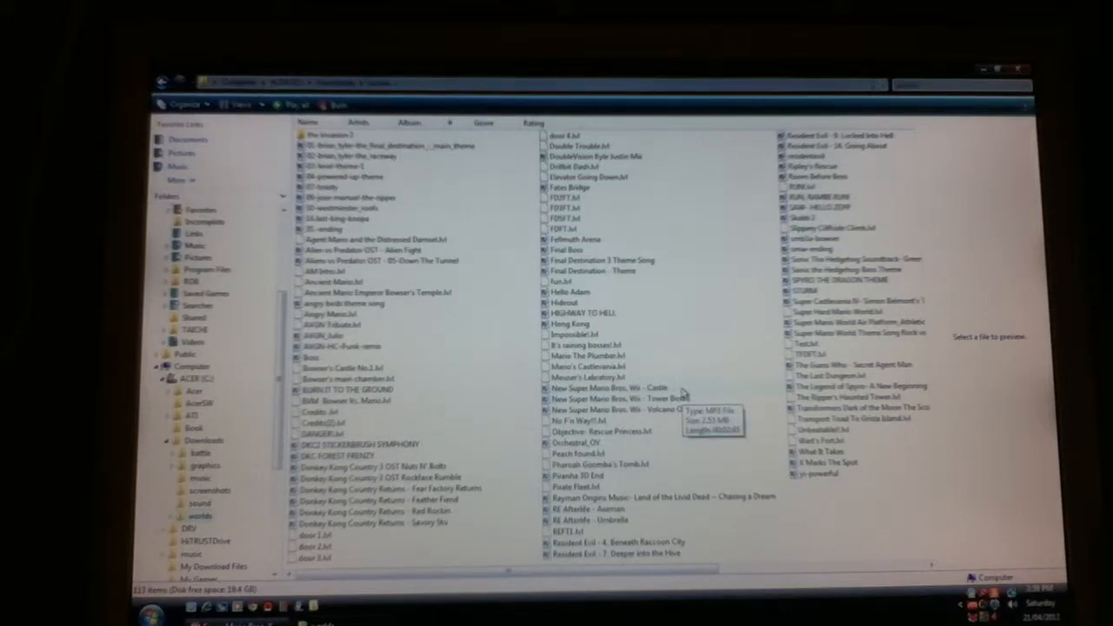
{"action": "left_click", "coordinate": [608, 387]}
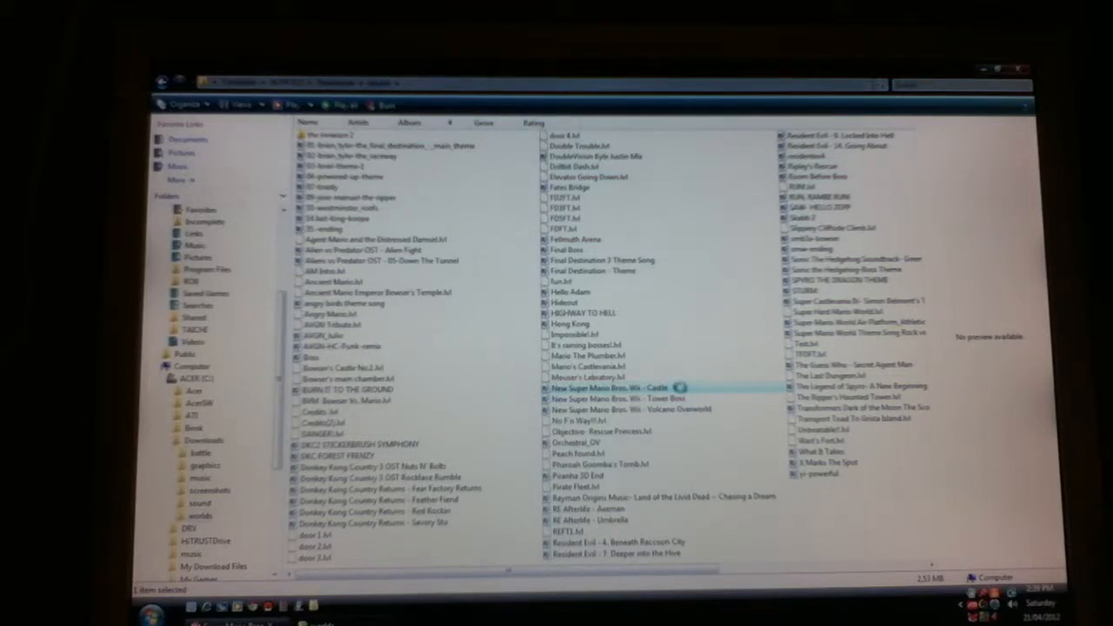
Step: Copy the 'New Super Mario Bros. Wii - Castle' file name from its rename field
{"action": "right_click", "coordinate": [665, 387]}
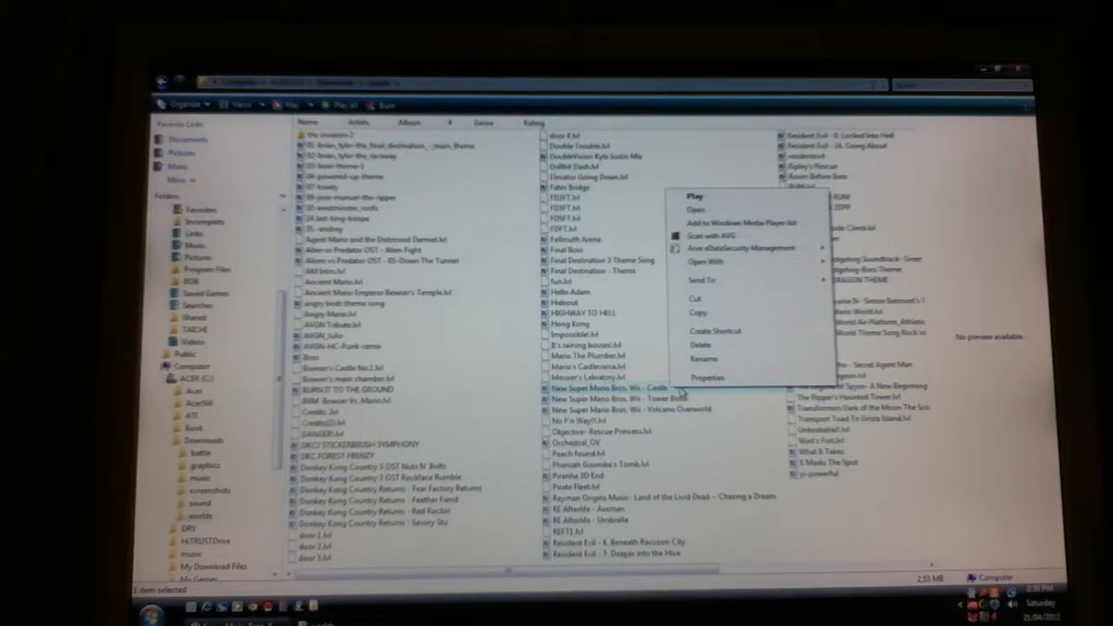
{"action": "mouse_move", "coordinate": [704, 359]}
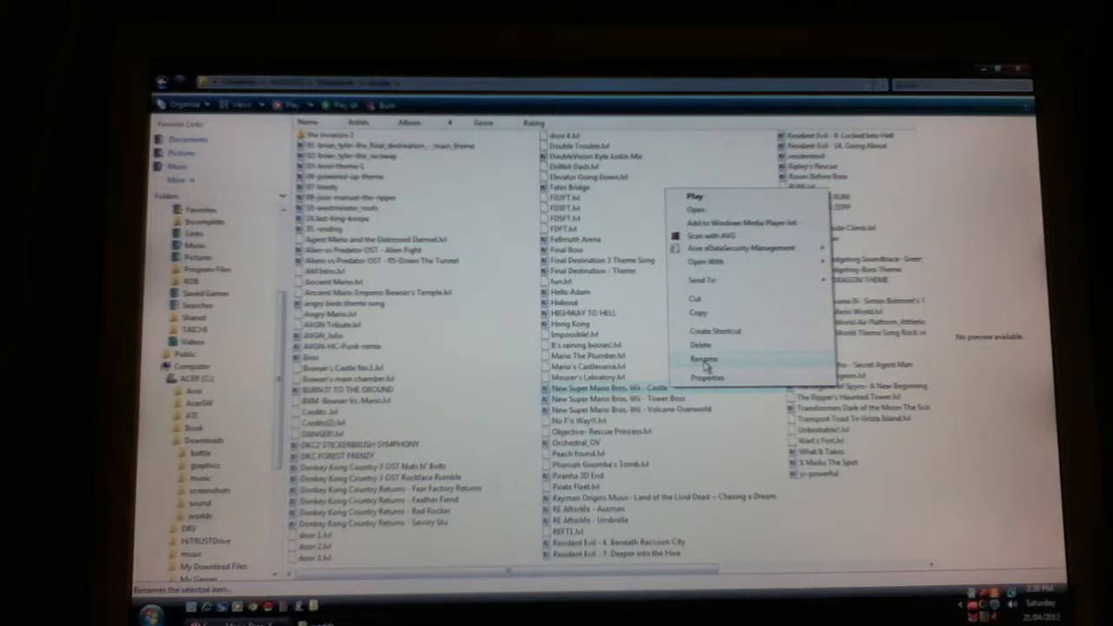
{"action": "left_click", "coordinate": [704, 358]}
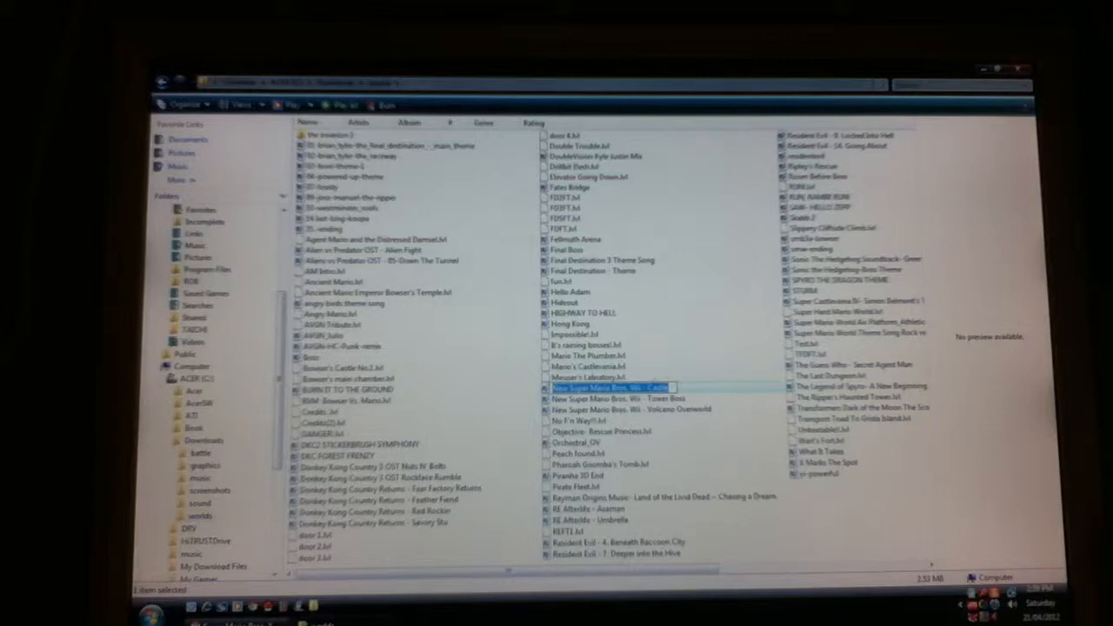
{"action": "right_click", "coordinate": [609, 386]}
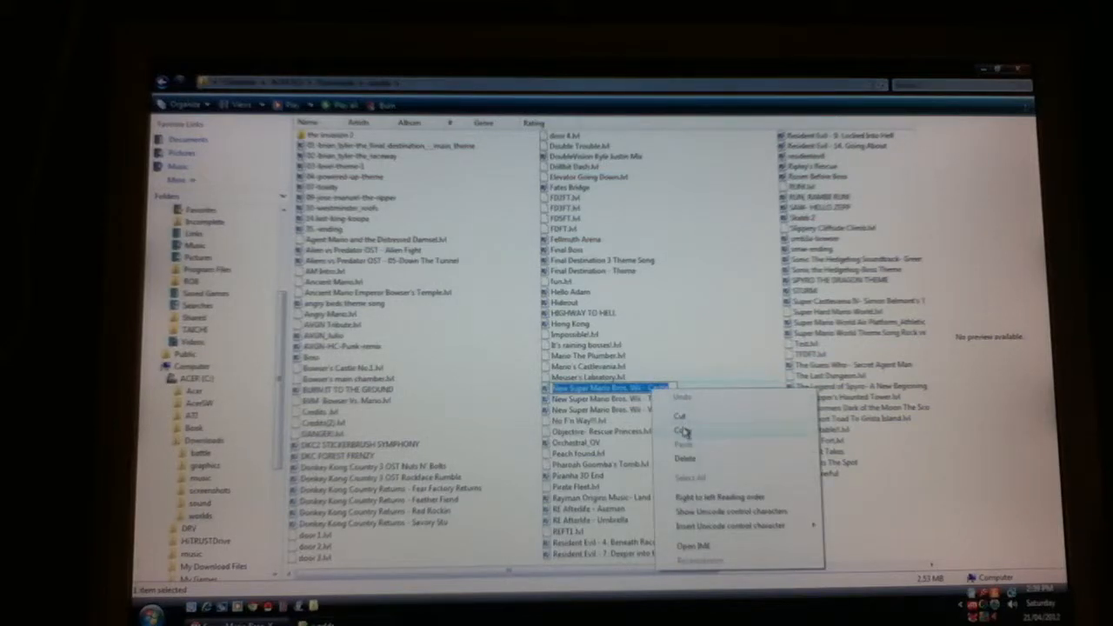
{"action": "mouse_move", "coordinate": [686, 432]}
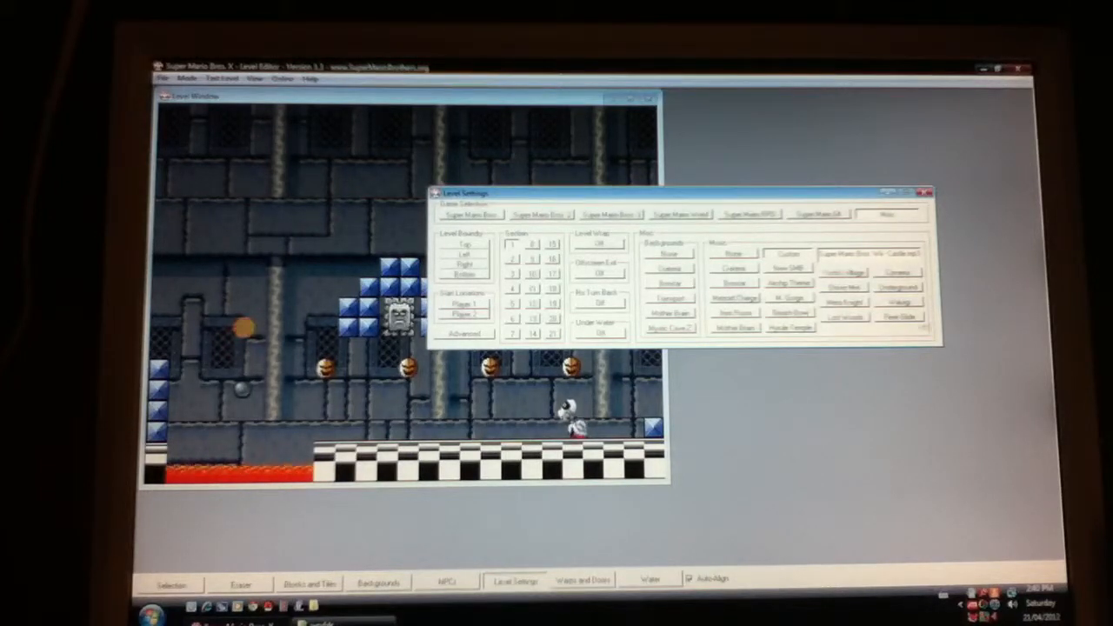
Step: Set the level's custom music to the New Super Mario Bros. Wii - Castle MP3
{"action": "left_click", "coordinate": [926, 192]}
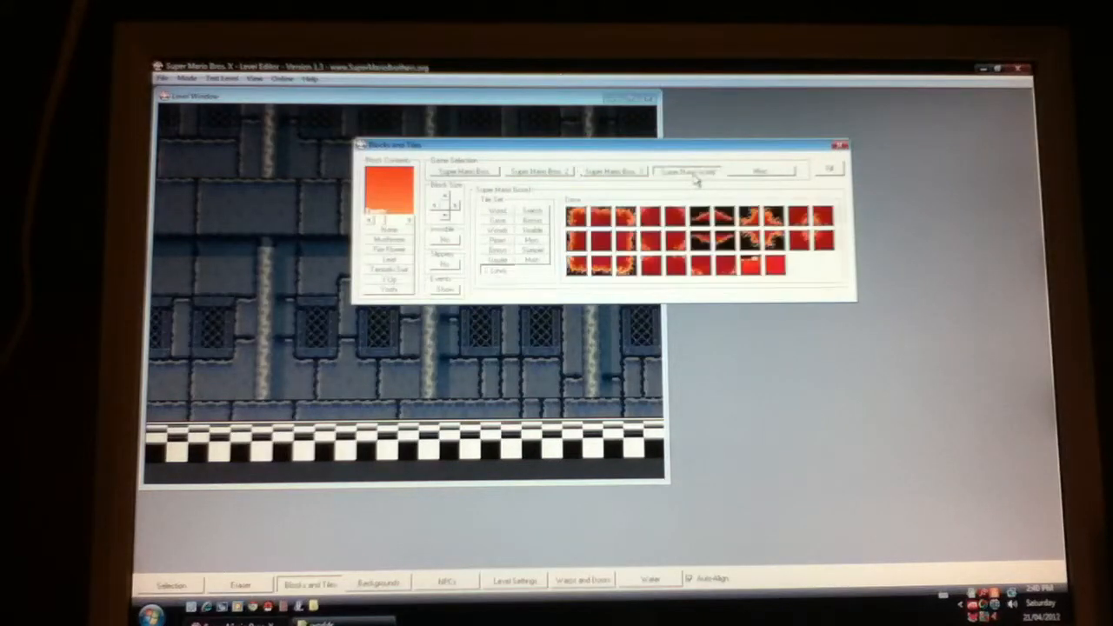
Step: Browse the Super Mario World lava tiles, then show the Super Mario World background objects
{"action": "left_click", "coordinate": [461, 171]}
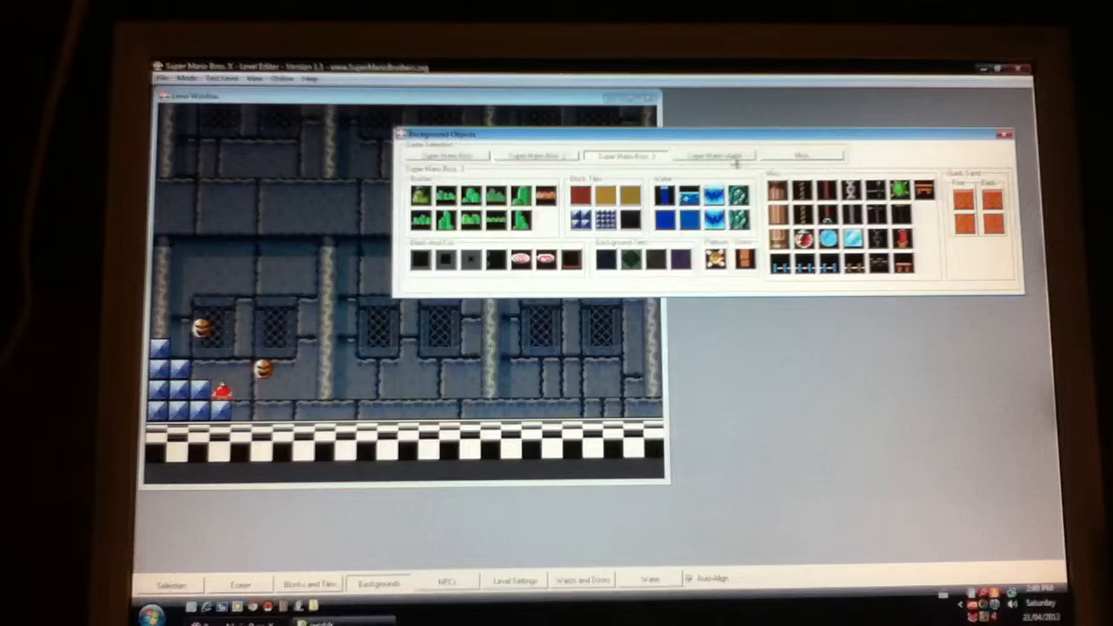
{"action": "left_click", "coordinate": [715, 154]}
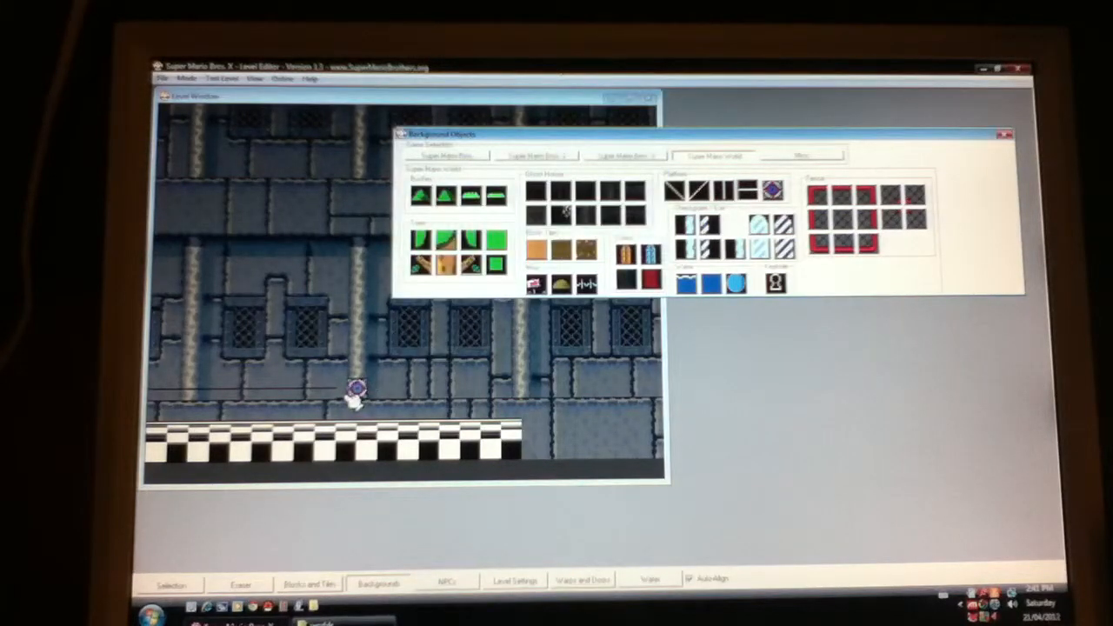
Step: Place a Super Mario World line guide piece above the left stretch of floor
{"action": "left_click", "coordinate": [1006, 133]}
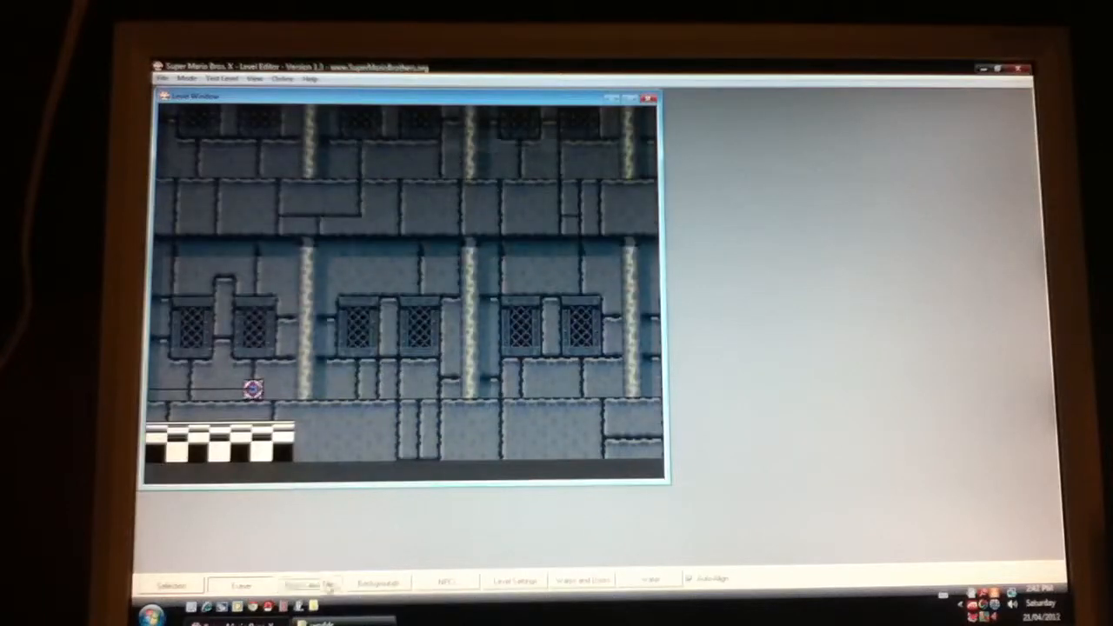
{"action": "left_click", "coordinate": [310, 580]}
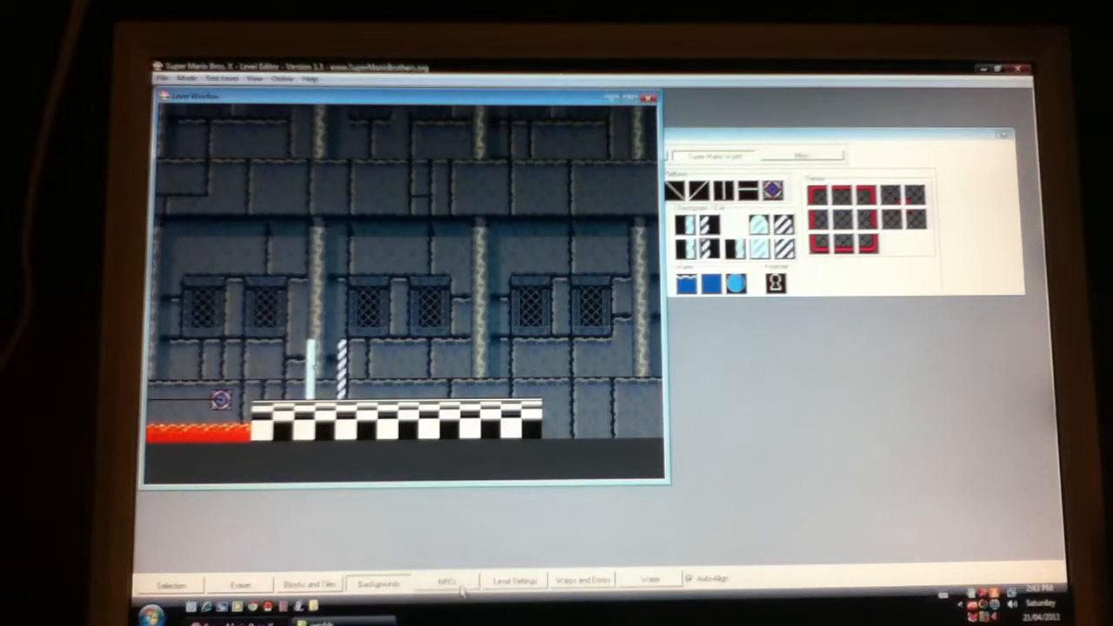
Step: Bring up the enemies and items palette after placing the midway gate posts beyond the lava
{"action": "left_click", "coordinate": [446, 582]}
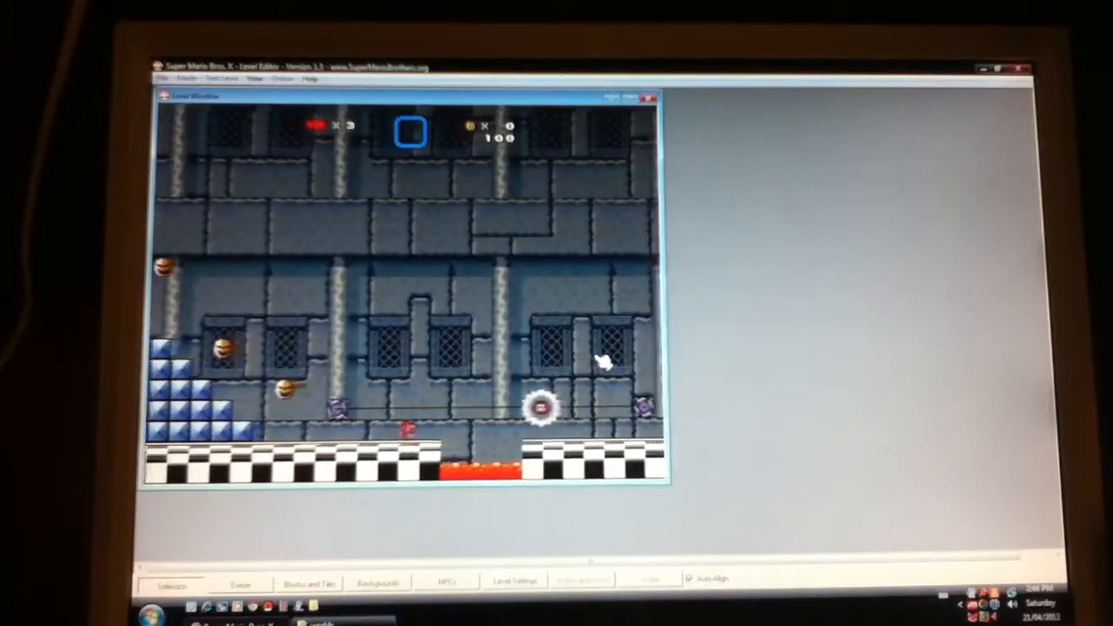
Step: Scroll right during the test play to follow the saw over the lava pit
{"action": "scroll", "scroll_direction": "right", "scroll_amount": 3}
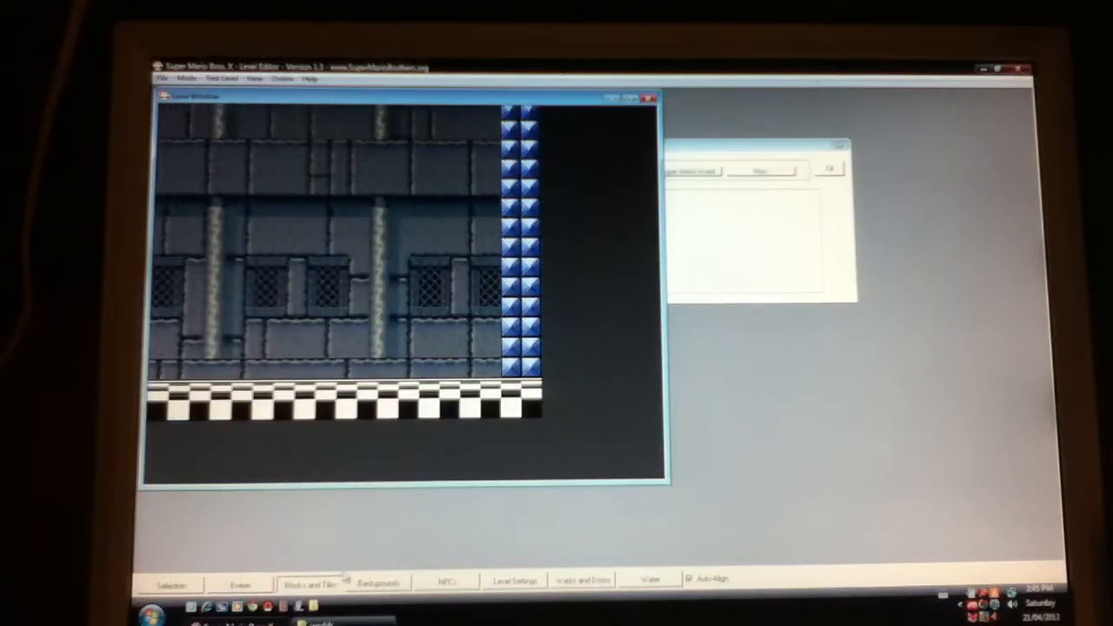
Step: Bring up the Blocks and Tiles palette for the blue diamond wall at the right edge
{"action": "left_click", "coordinate": [378, 582]}
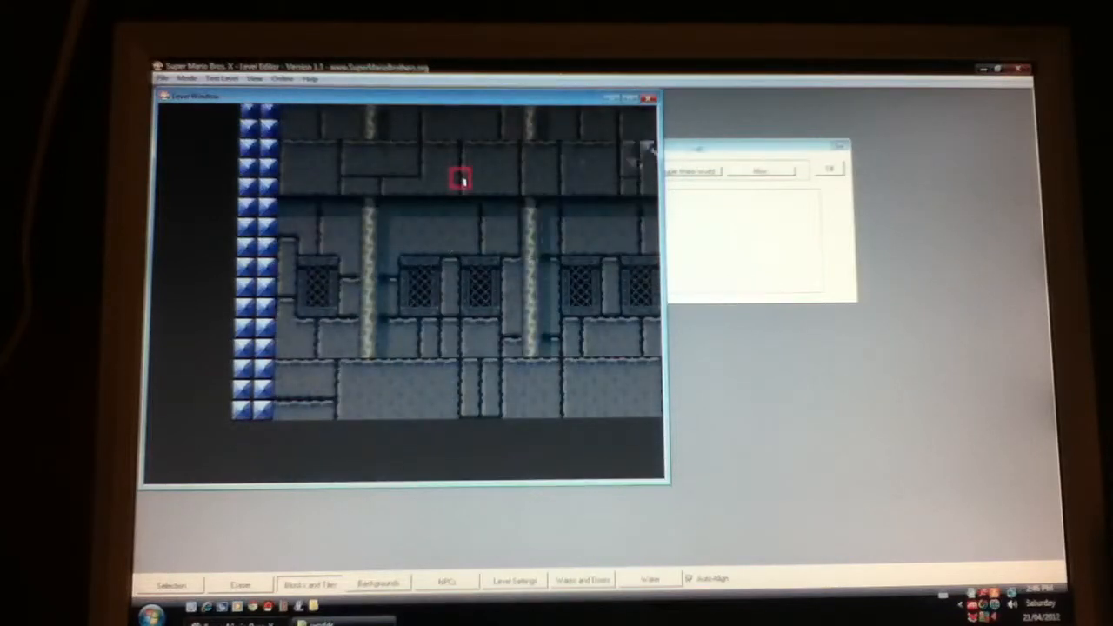
Step: Bring the Super Mario Bros. 3 Dungeon block palette back into view
{"action": "left_click", "coordinate": [310, 580]}
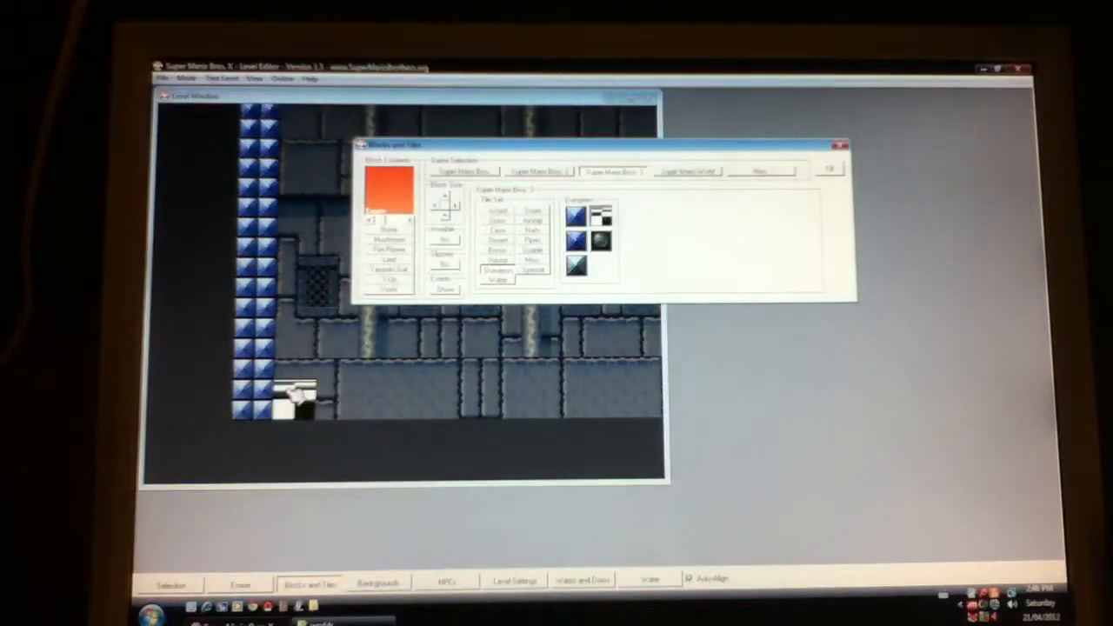